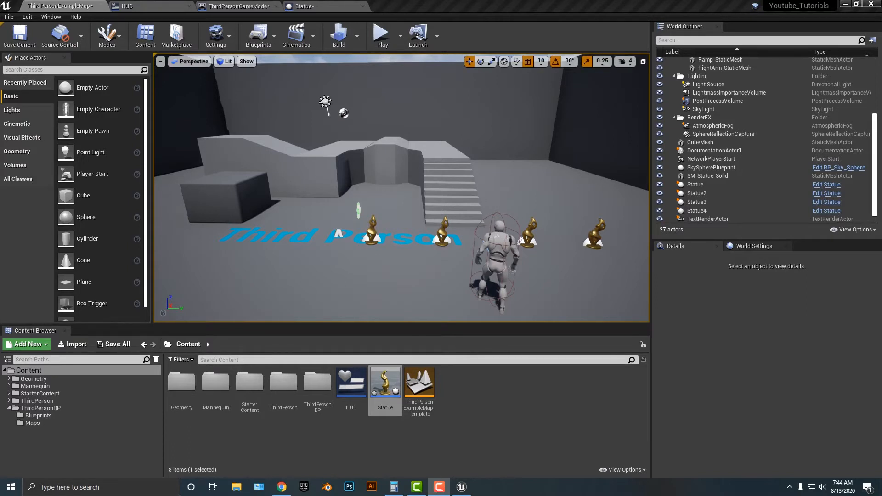
mouse_move(125, 6)
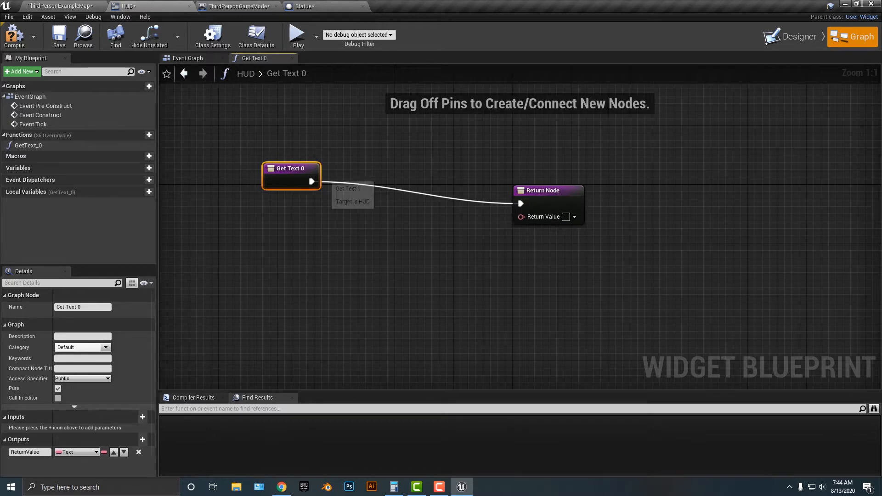
Step: Cast Get Game Mode to ThirdPersonGameMode and return its Statues Collected as text
drag(290, 168, 225, 183)
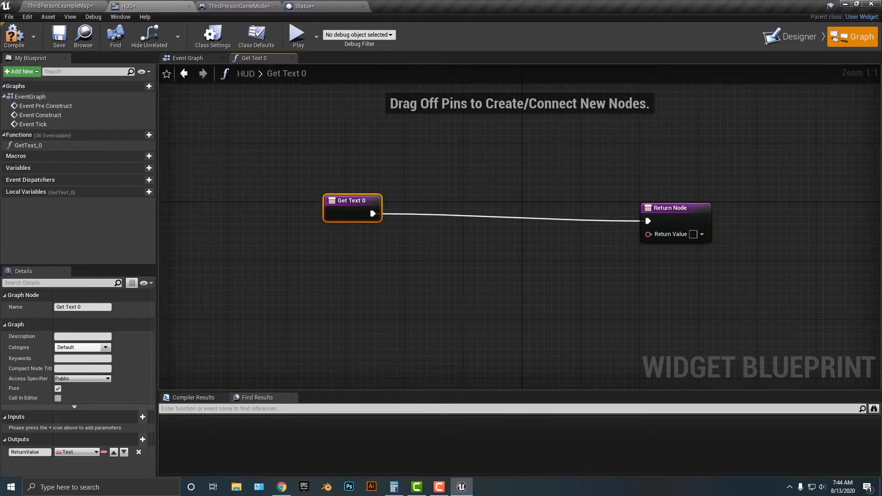
scroll(down, 3)
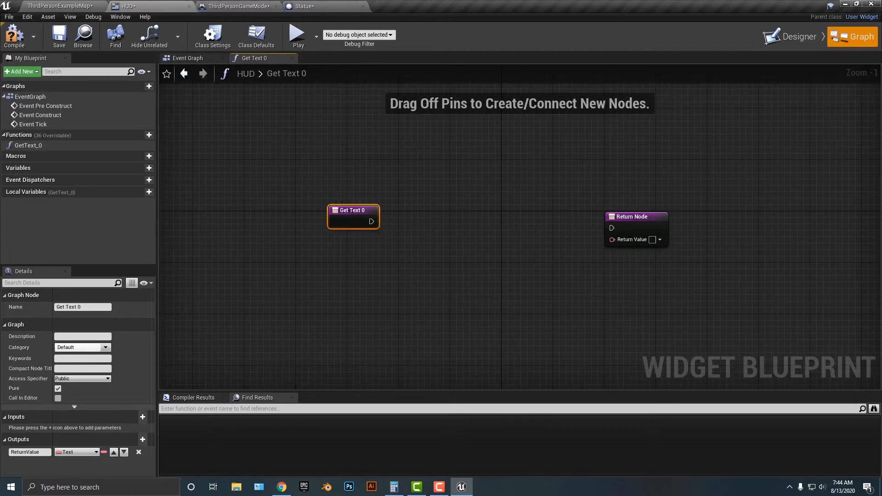
drag(354, 210, 224, 210)
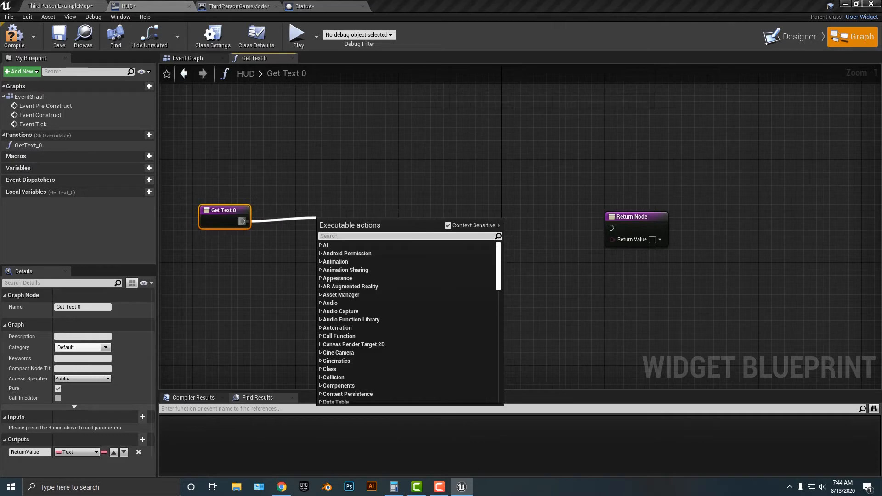
text(cal)
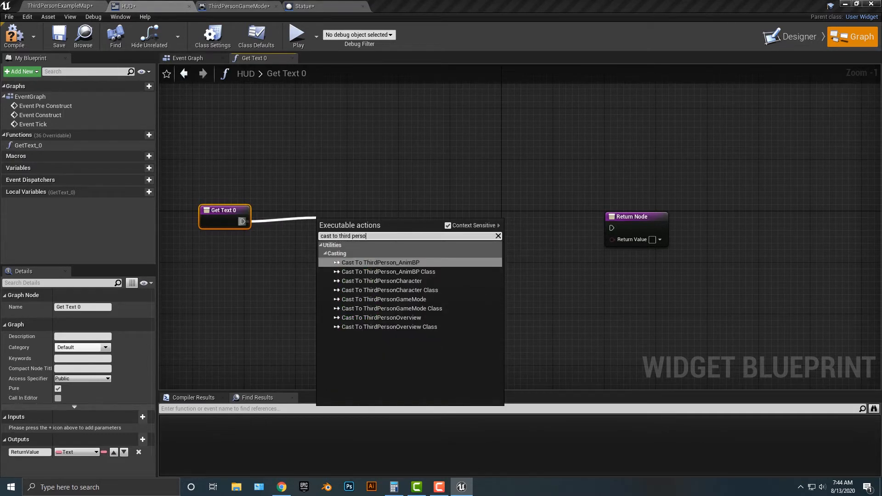
click(384, 298)
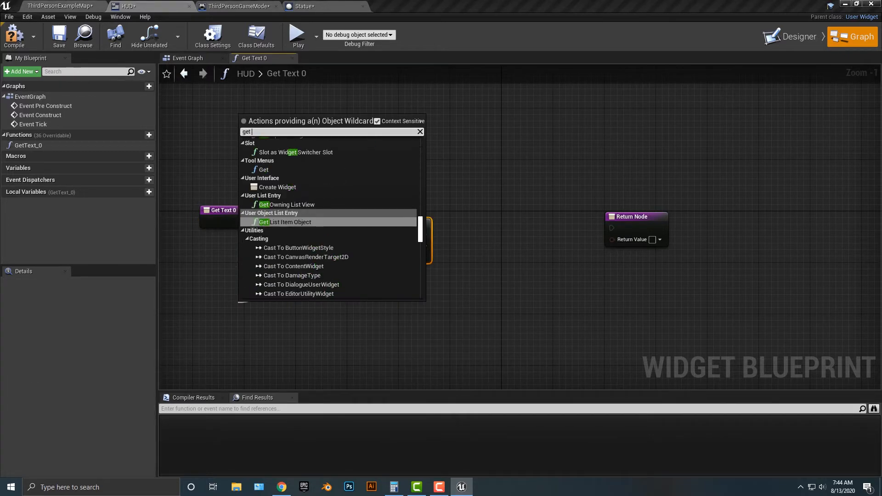
text(get)
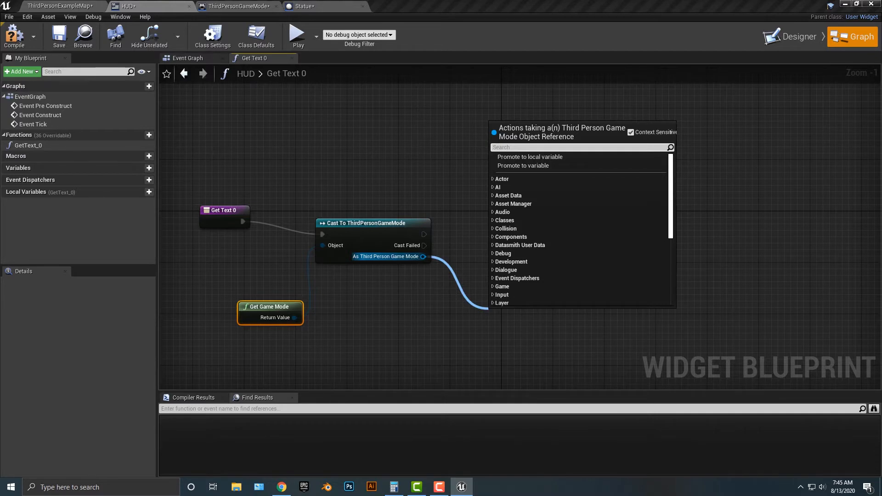
text(statue)
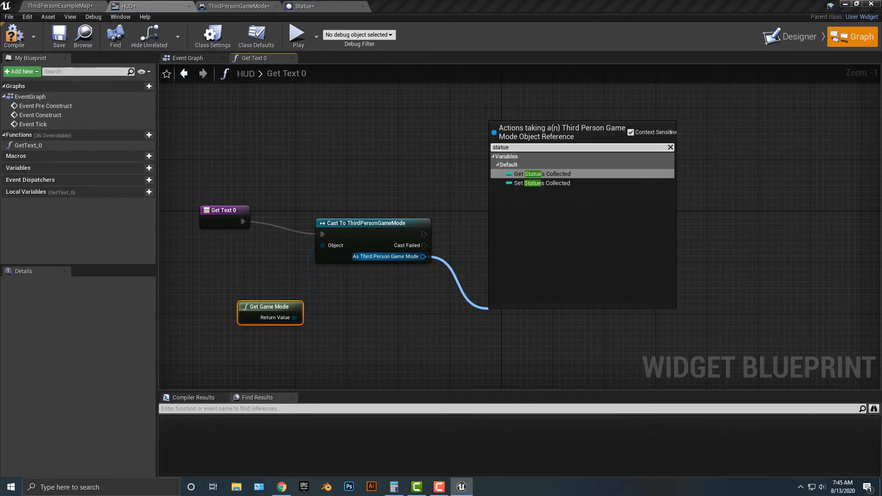
click(545, 173)
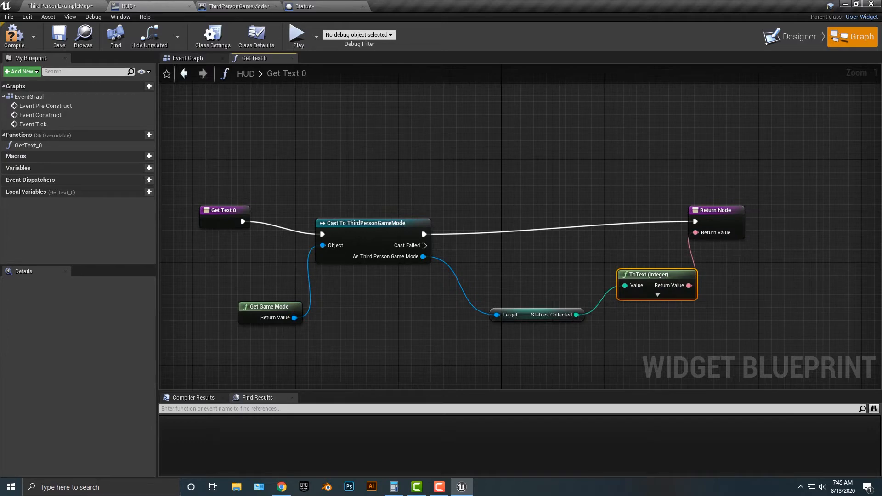
mouse_move(687, 285)
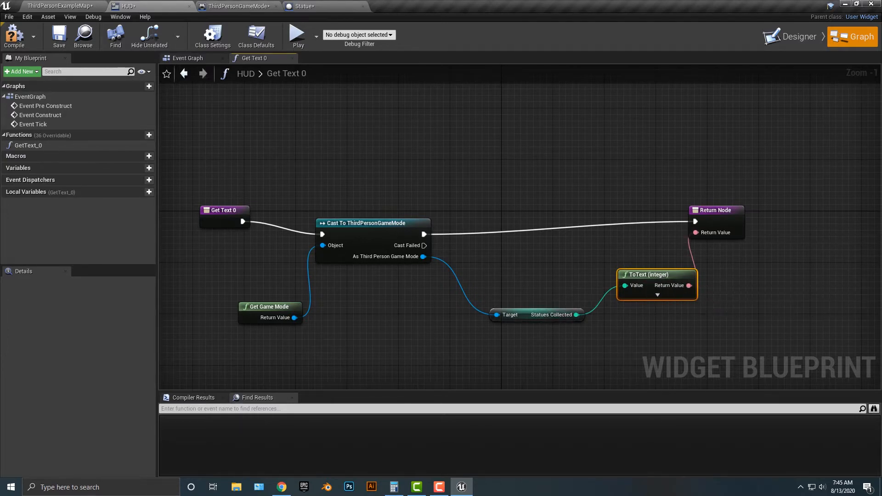
Step: Compile the widget blueprint, leaving Get Text 0 marked as a pure function
click(536, 314)
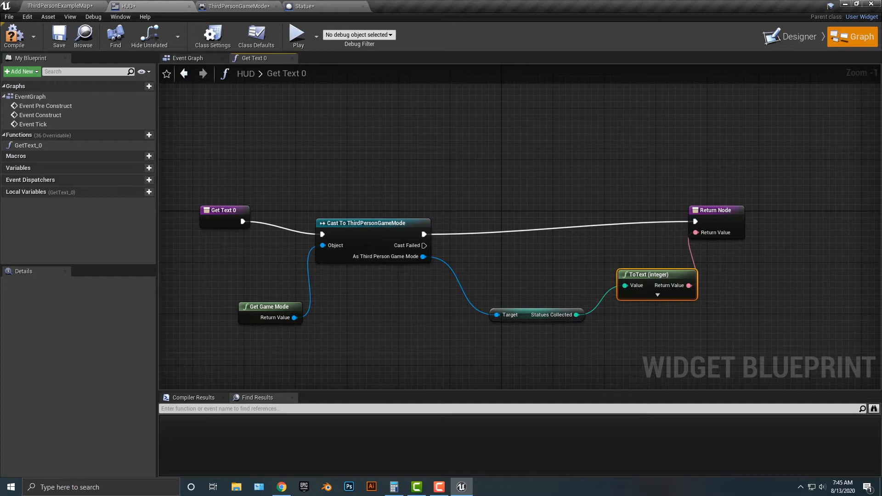
mouse_move(297, 35)
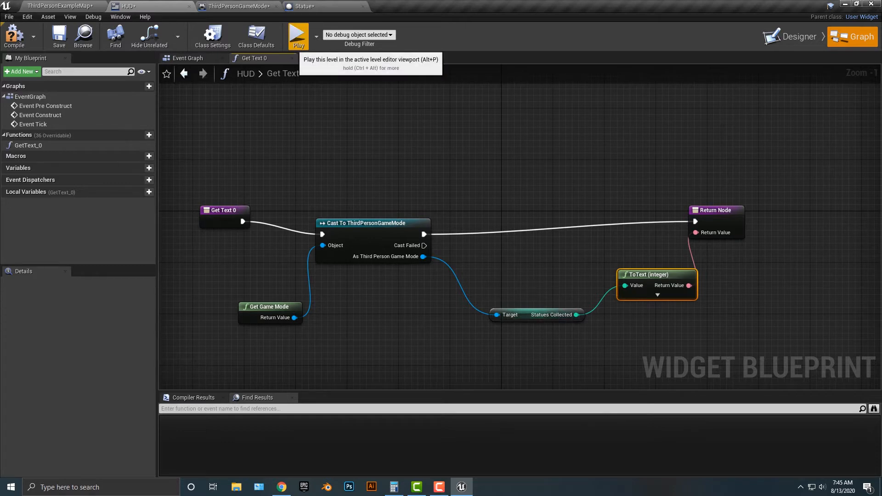
click(298, 35)
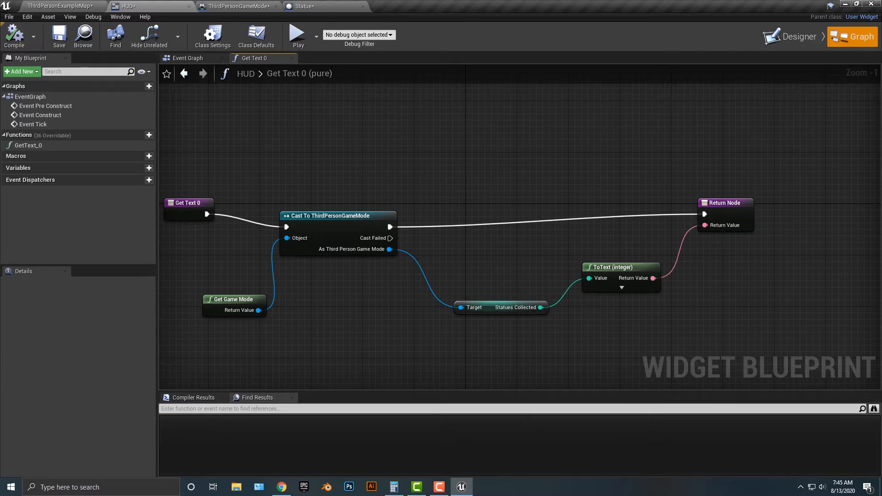
Step: Create Text variable HUD_Text with default value 'Remaining Statues'
click(149, 168)
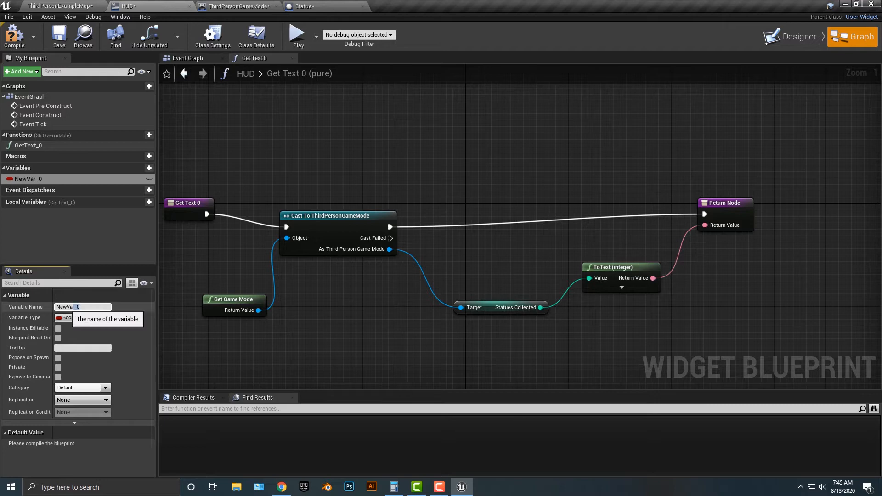
text(HUD_Text)
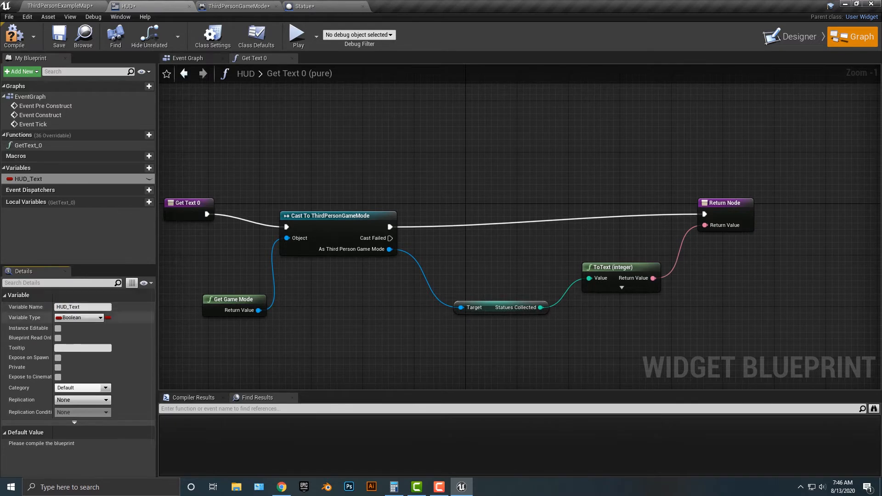
click(79, 317)
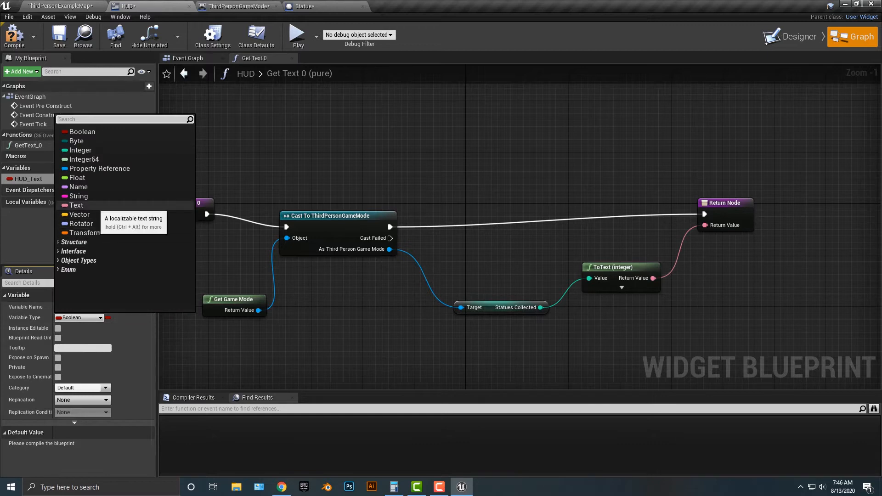
click(76, 205)
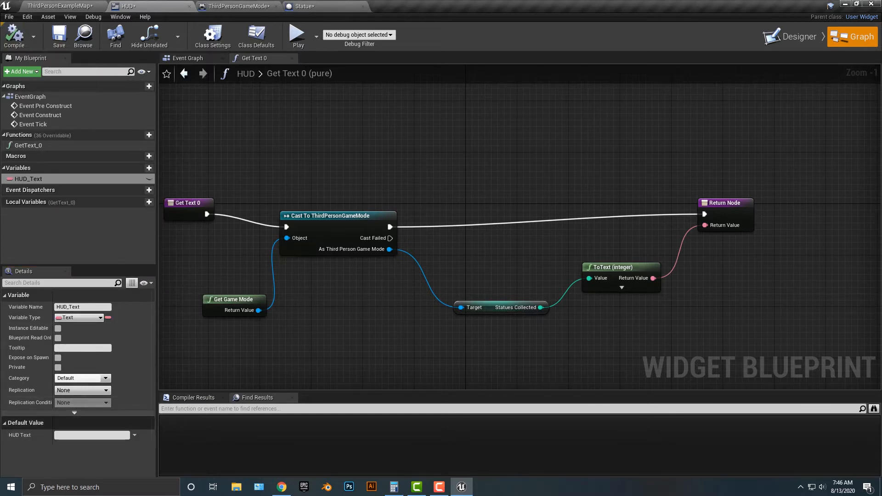
text(RE)
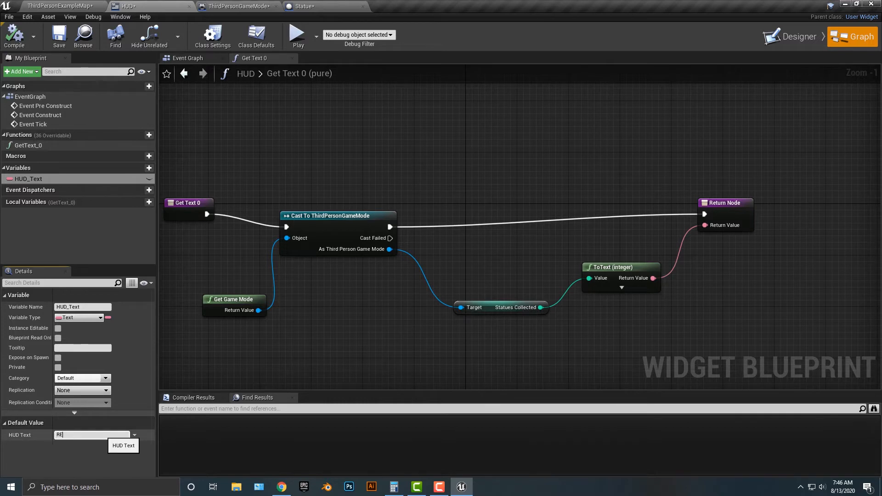
text(Remaining Statues)
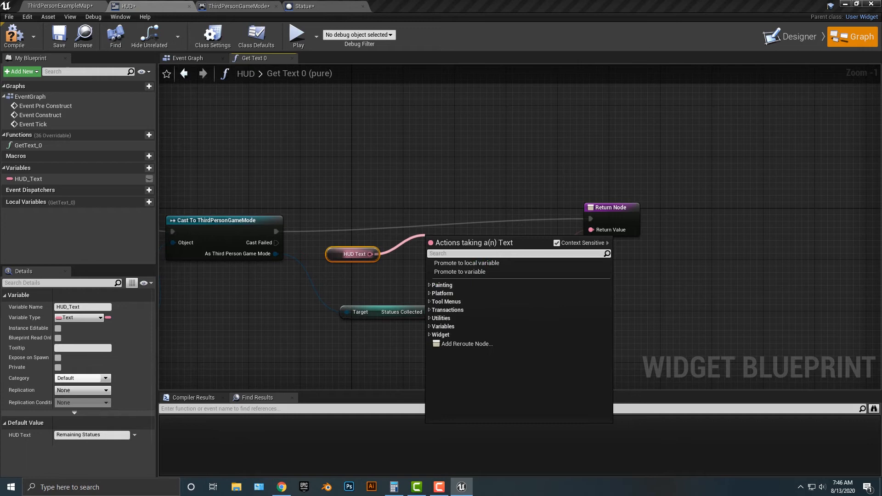
Step: Append HUD_Text before the Statues Collected text, compile, and inspect the conversion and default value
text(append)
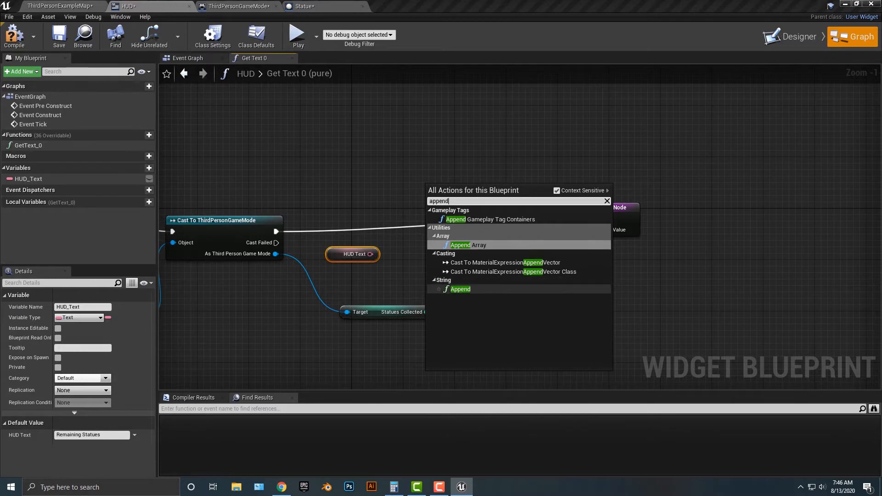
click(459, 288)
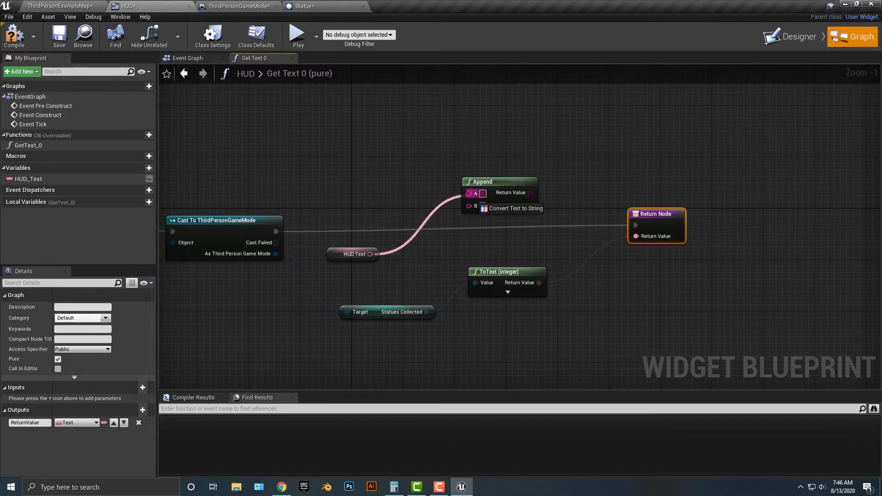
click(418, 222)
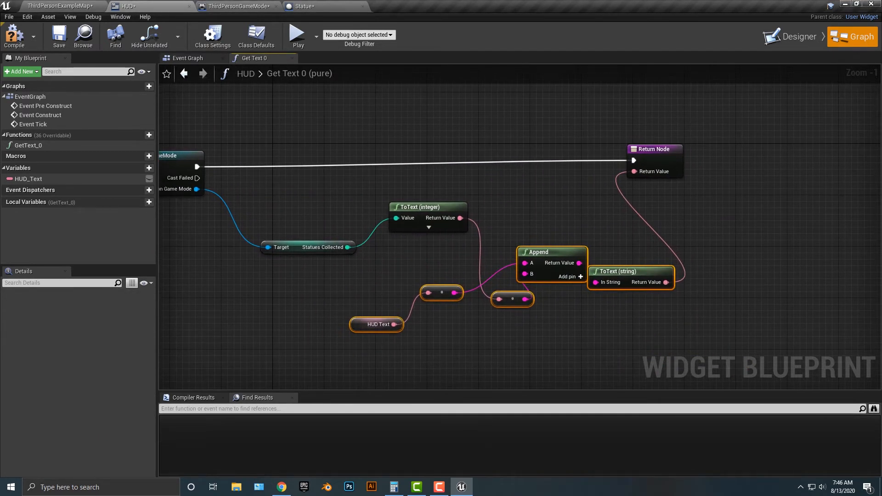
click(297, 33)
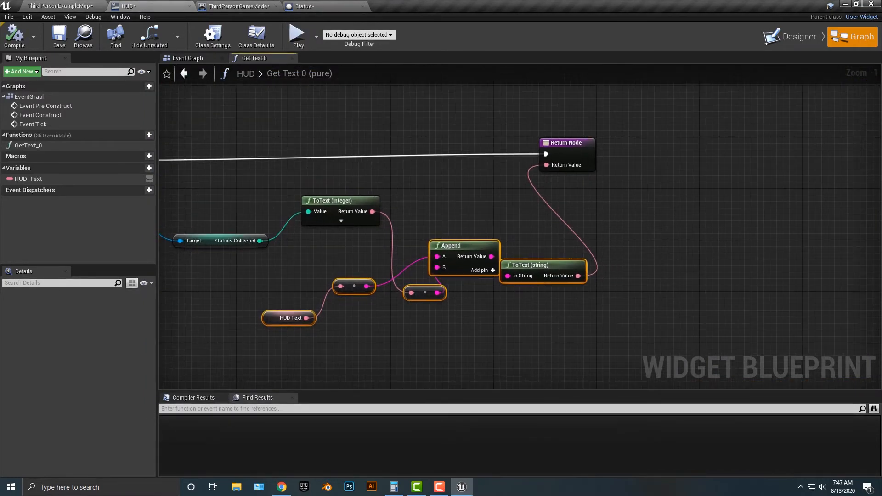
mouse_move(423, 292)
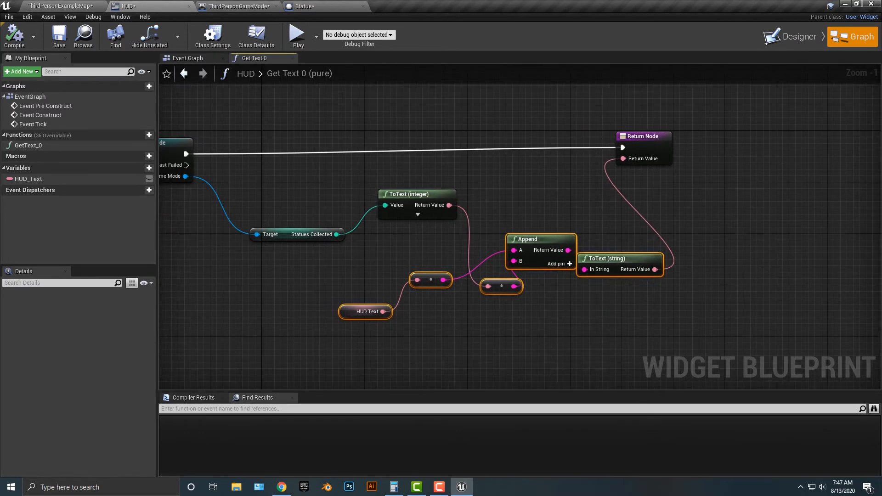
click(416, 194)
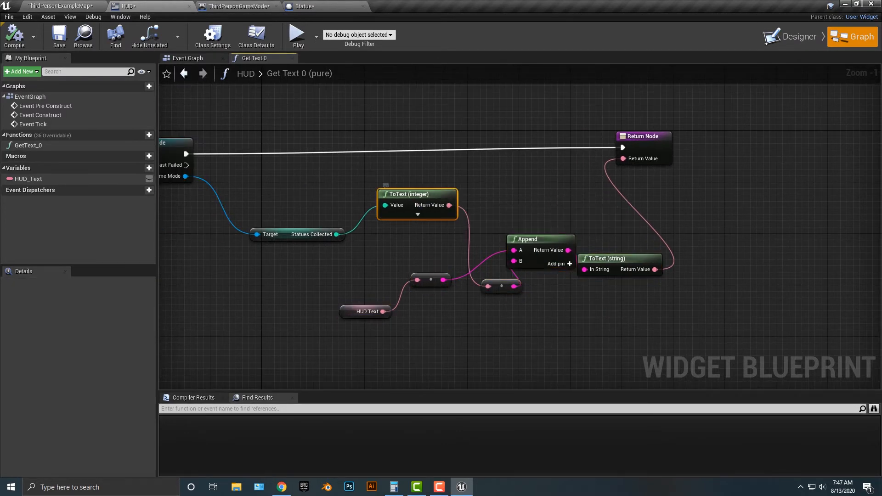
mouse_move(416, 193)
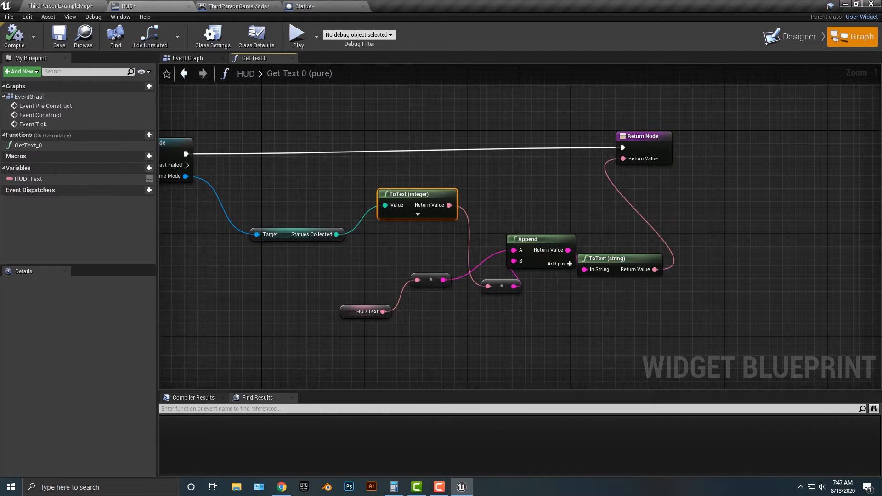
mouse_move(527, 232)
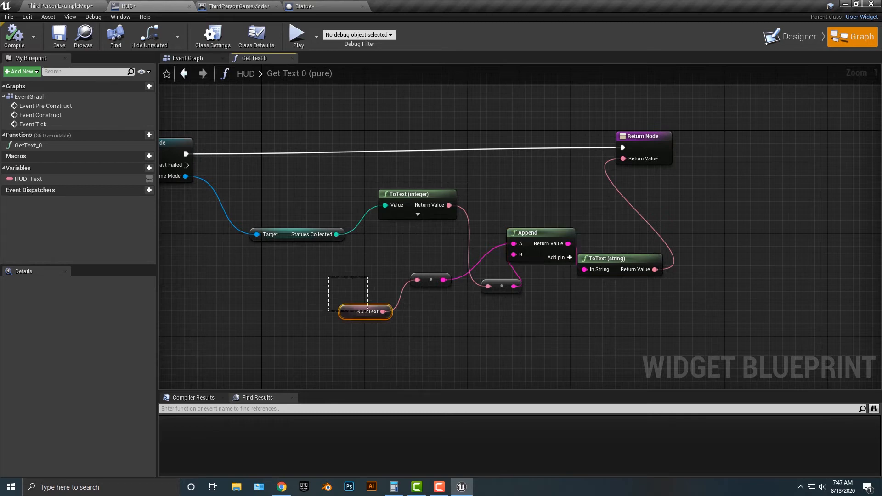
click(364, 311)
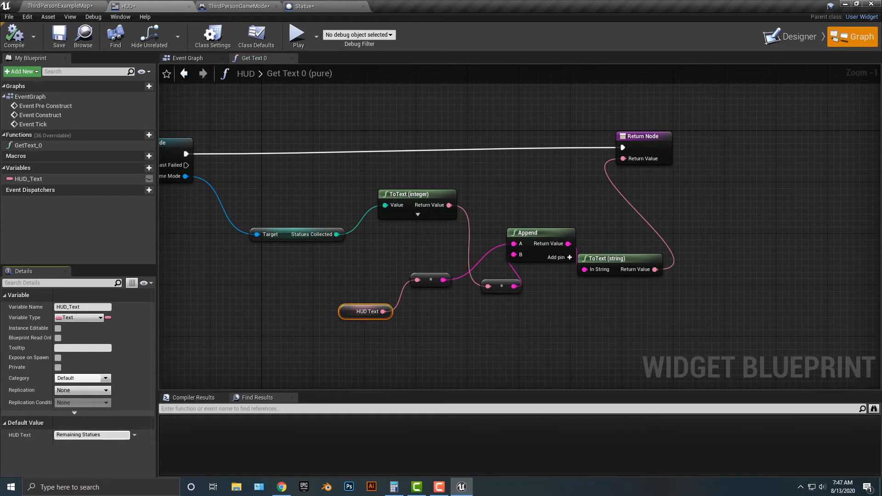
mouse_move(525, 233)
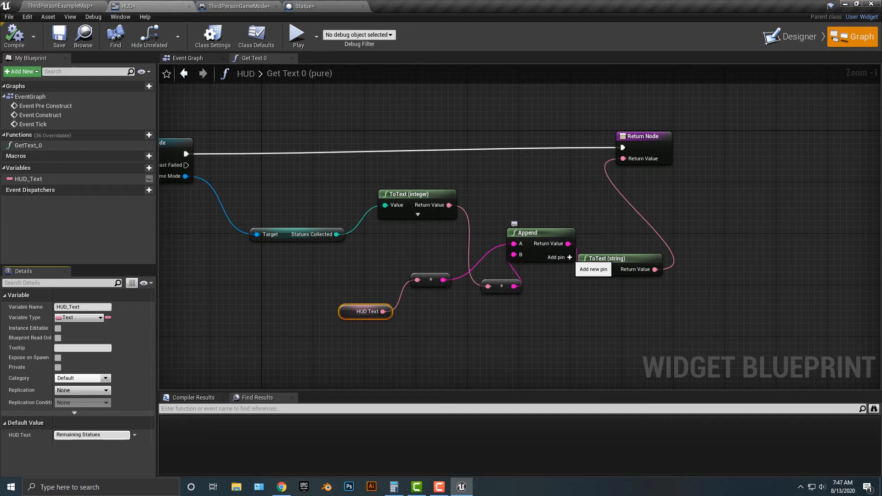
mouse_move(594, 268)
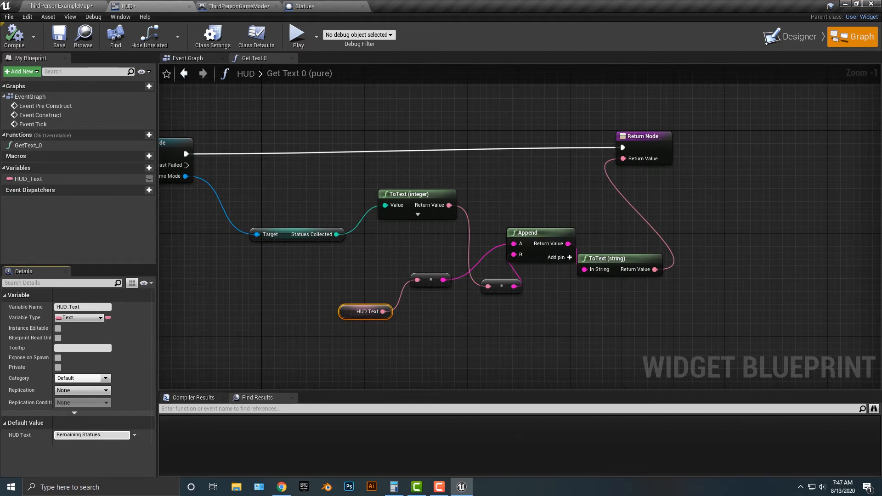
mouse_move(526, 232)
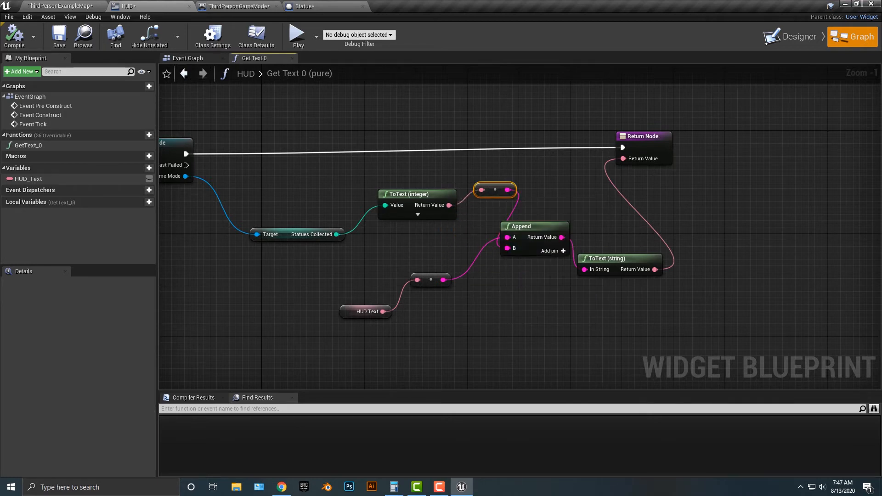
click(429, 280)
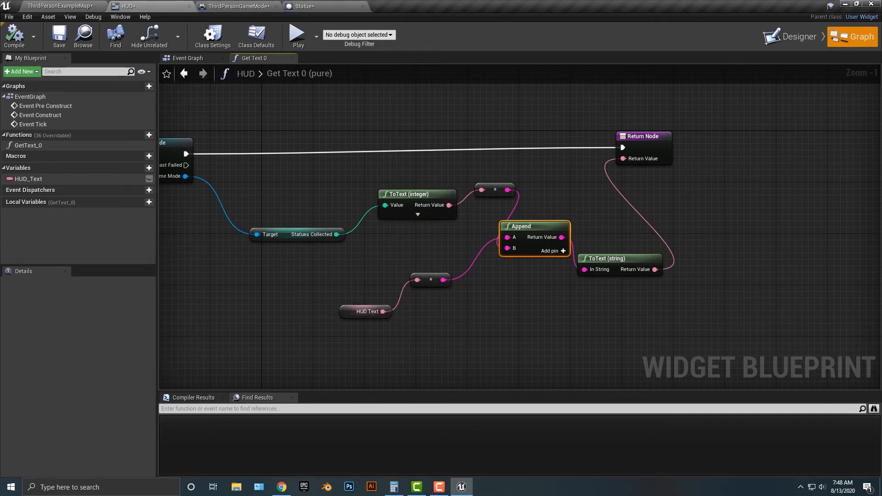
mouse_move(366, 311)
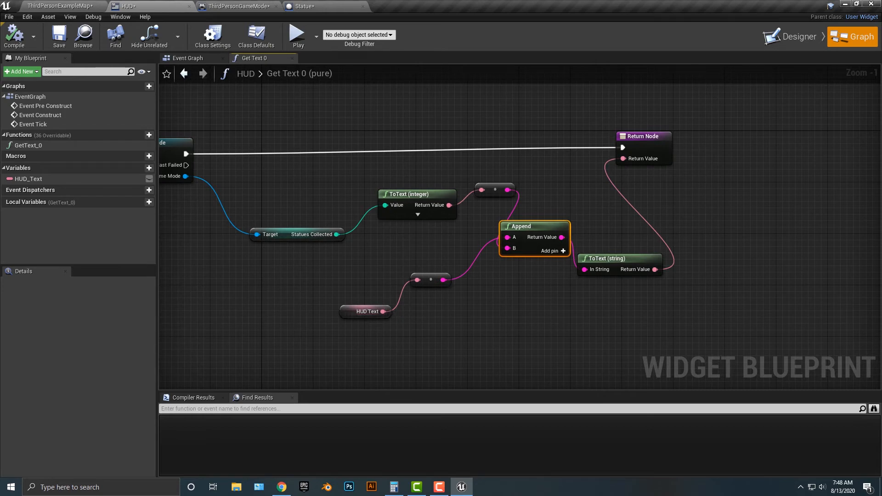
mouse_move(521, 226)
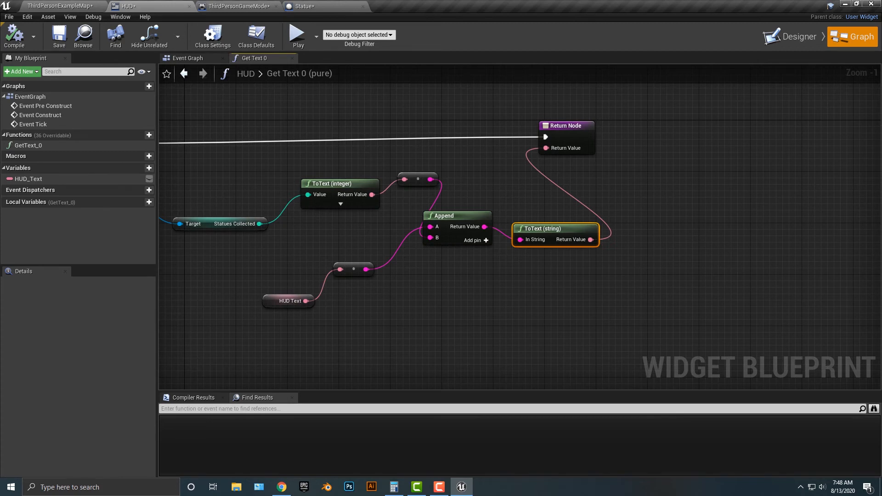
click(455, 215)
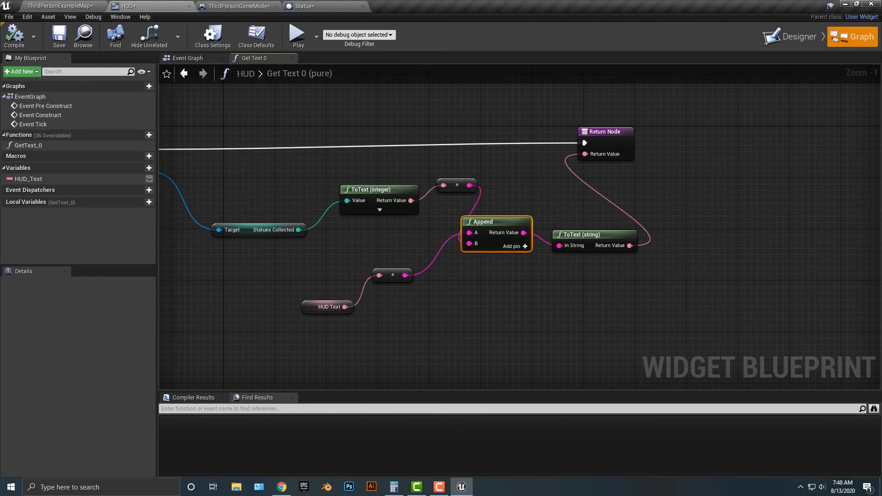
click(297, 33)
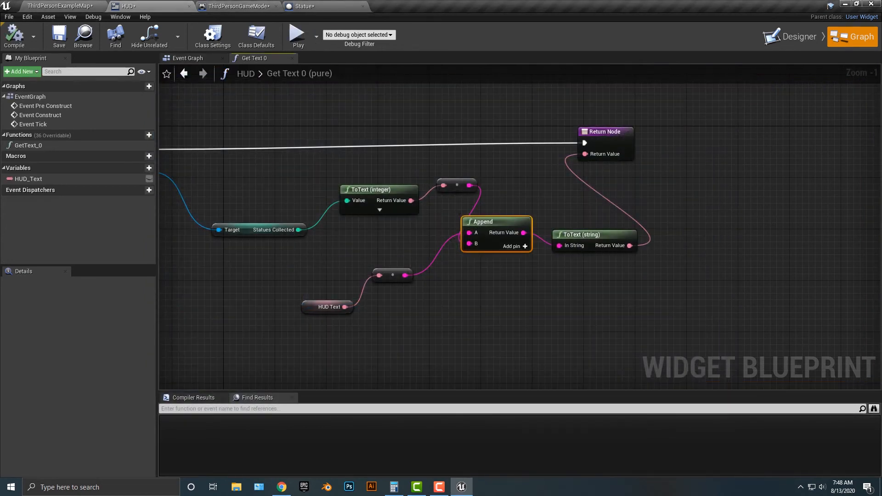
click(795, 36)
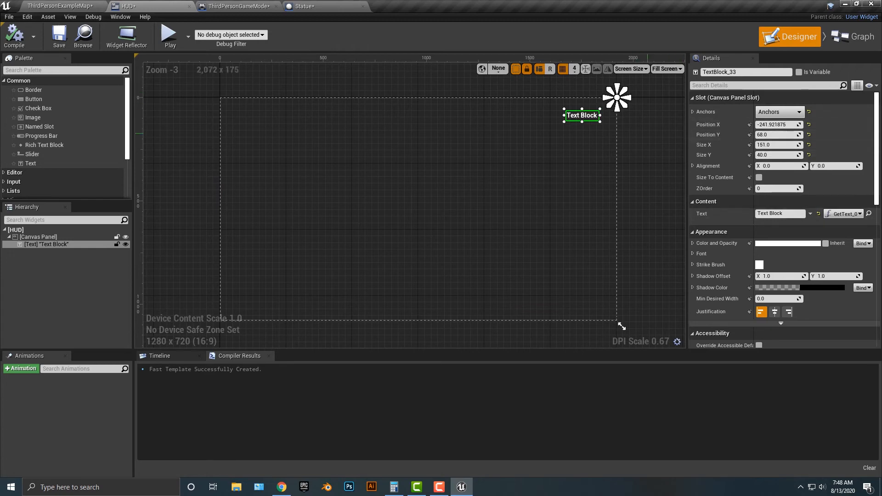
mouse_move(788, 311)
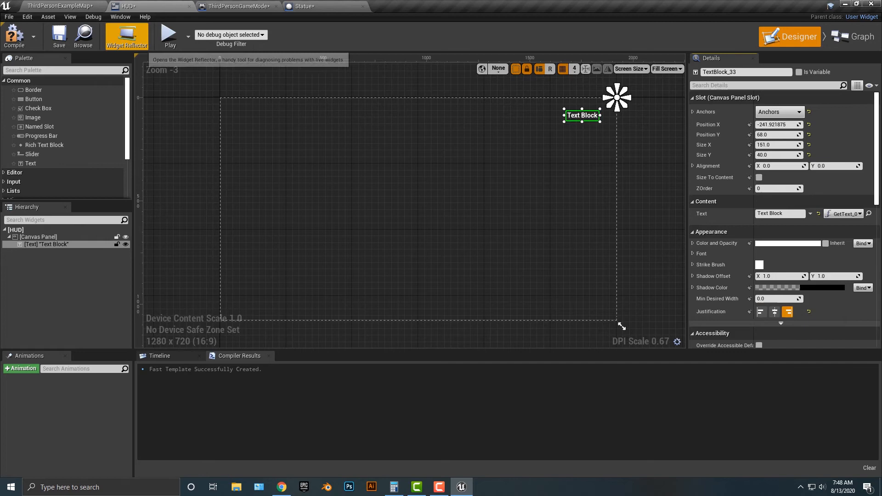
Step: Play-test the HUD, glance at the game mode blueprint, then reopen the Get Text graph
click(169, 35)
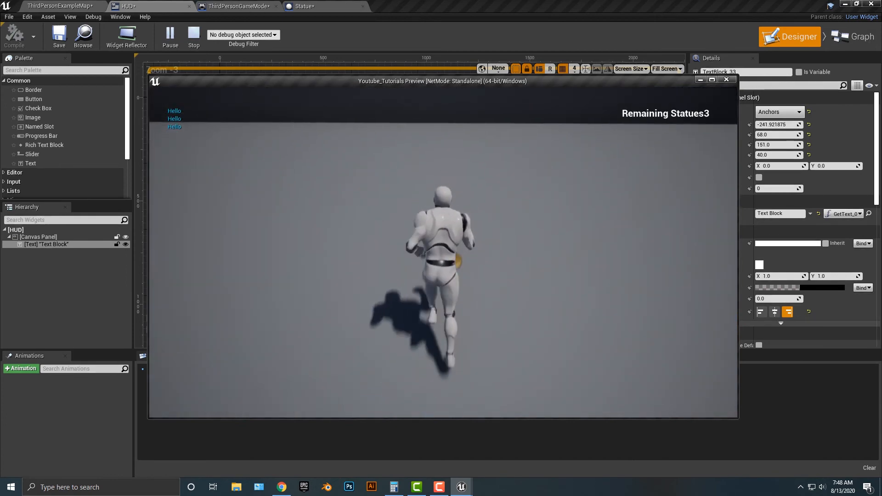
click(193, 36)
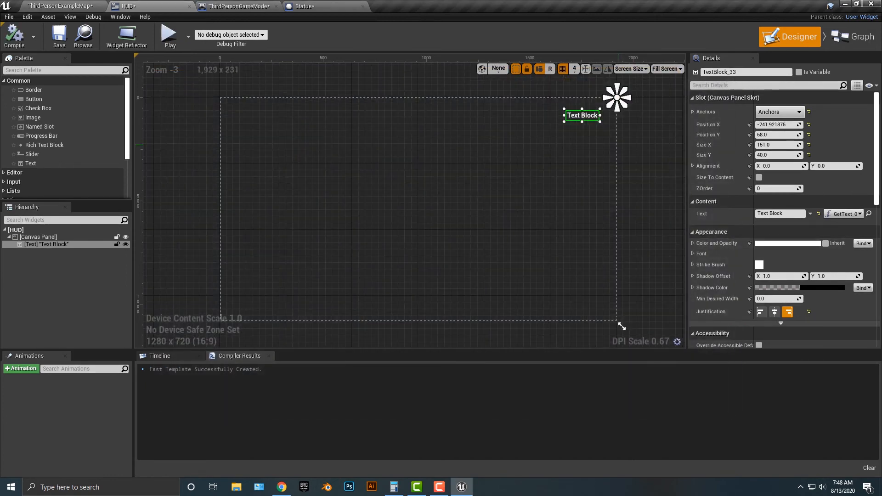
click(237, 5)
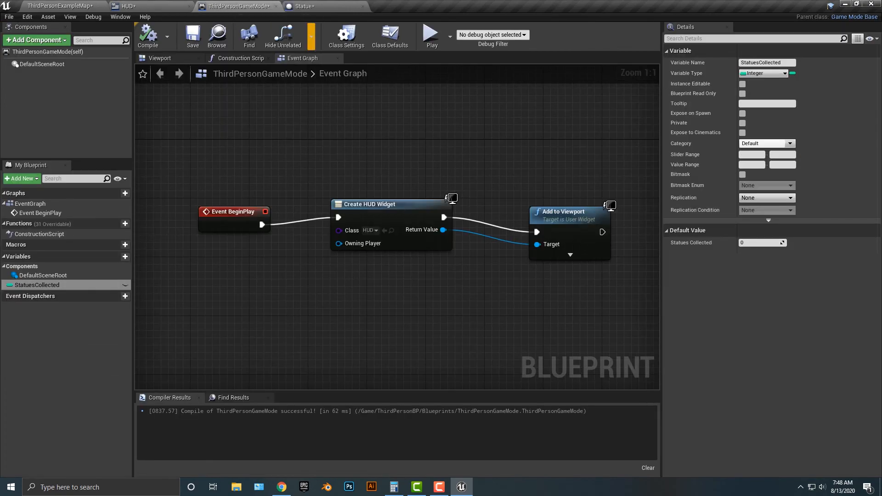
click(121, 5)
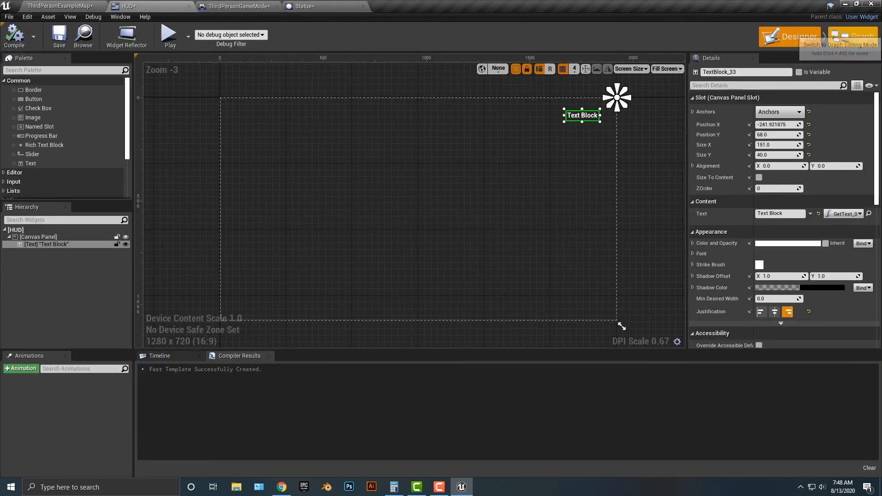
click(852, 36)
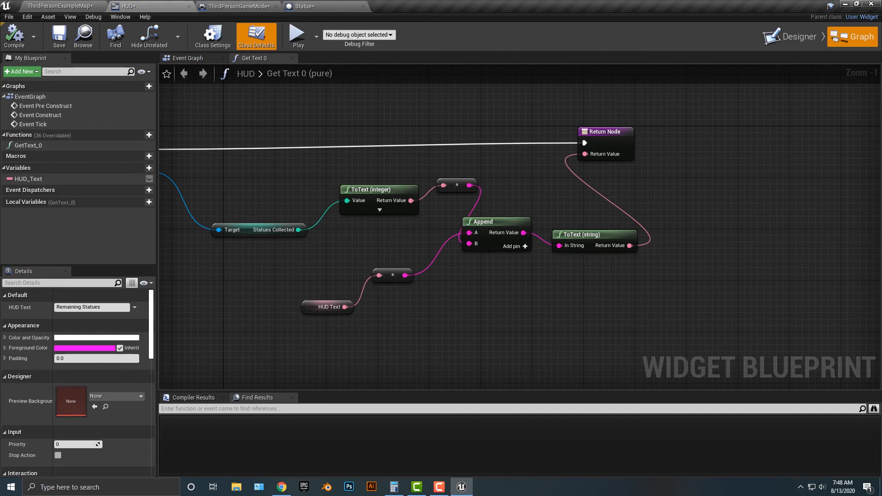
Step: Change HUD_Text's default value to 'Remaining Statues:' and compile
click(27, 178)
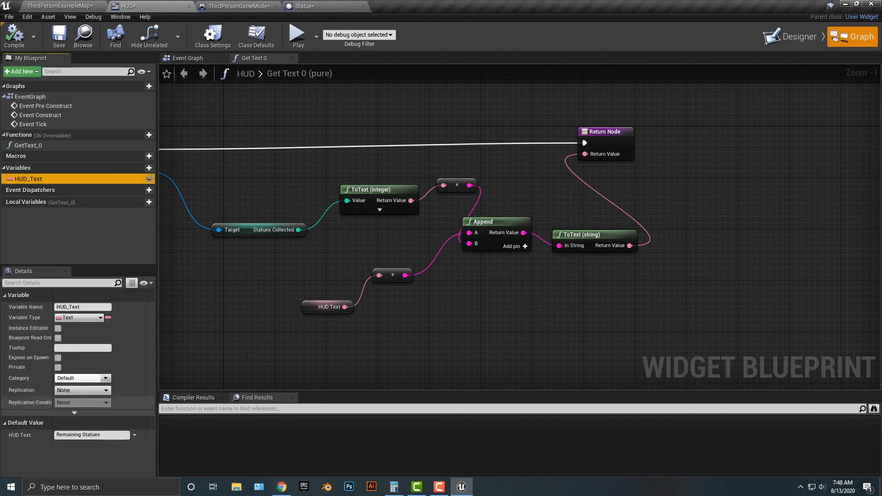
click(90, 434)
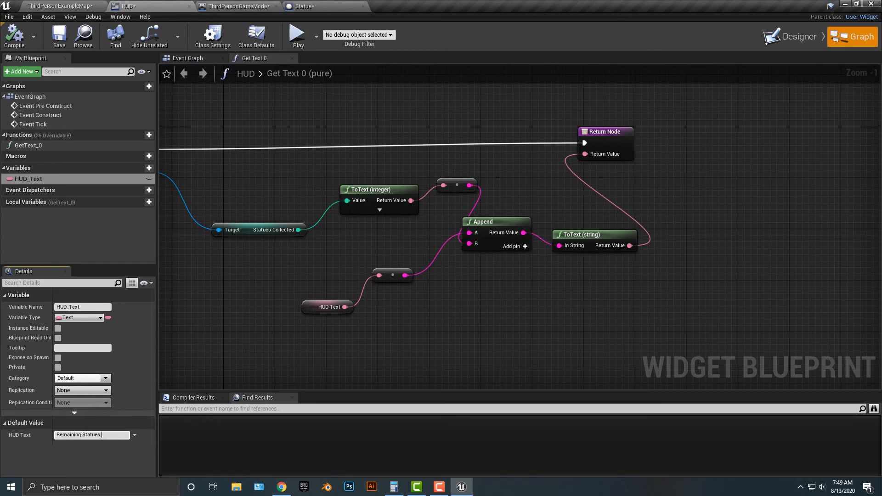
click(297, 35)
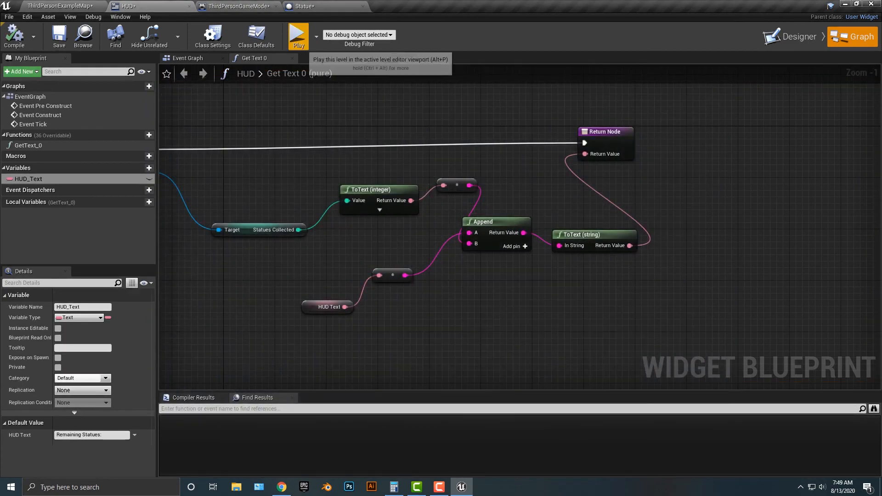
Step: Play the level and check the top-right HUD reads 'Remaining Statues: 4'
click(297, 36)
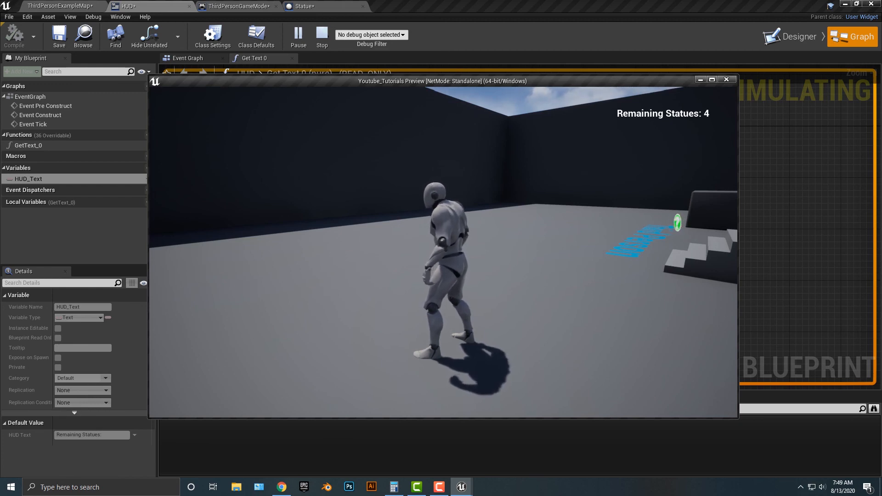
mouse_move(444, 253)
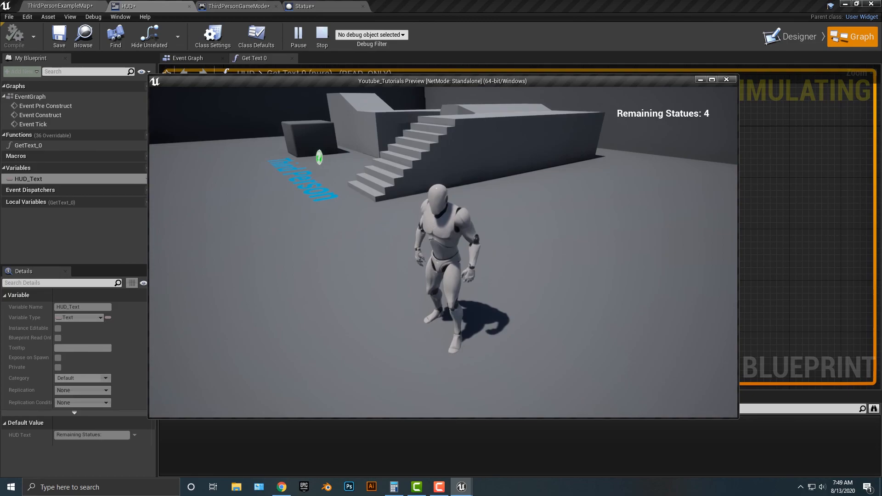